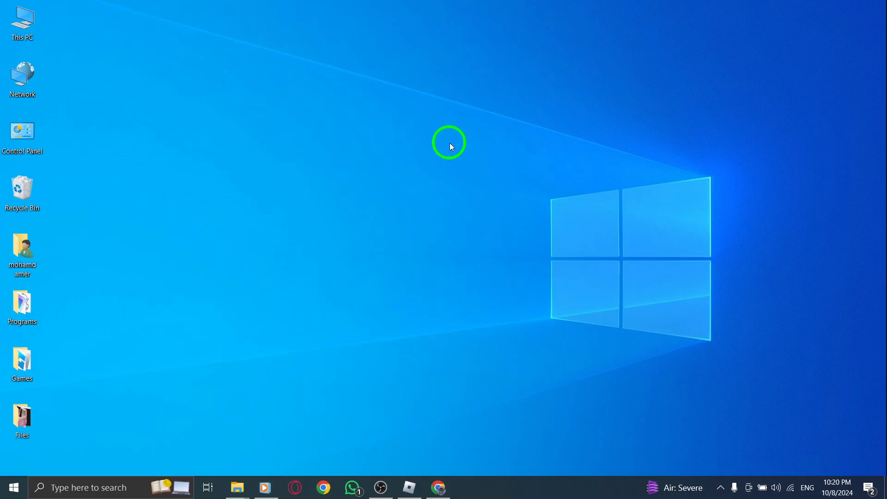
Restore the Chrome window showing the signed-in Roblox home page from the taskbar.
{"action": "left_click", "coordinate": [438, 487]}
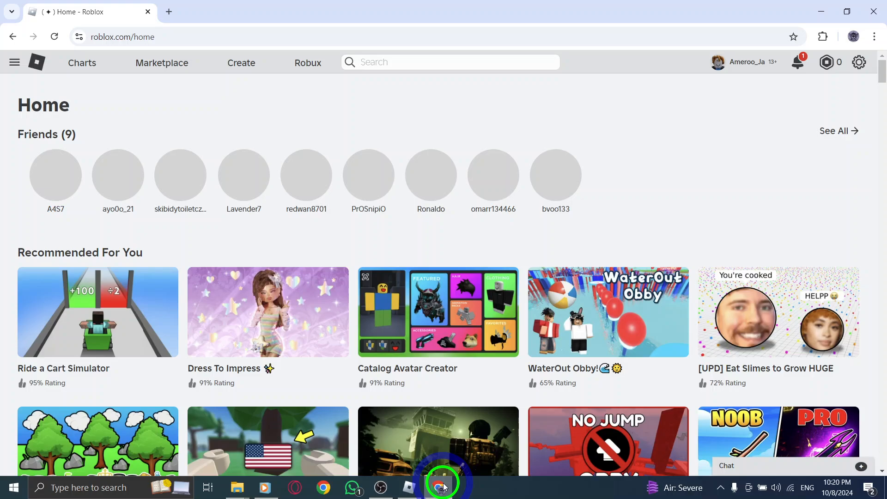
{"action": "left_click", "coordinate": [122, 37]}
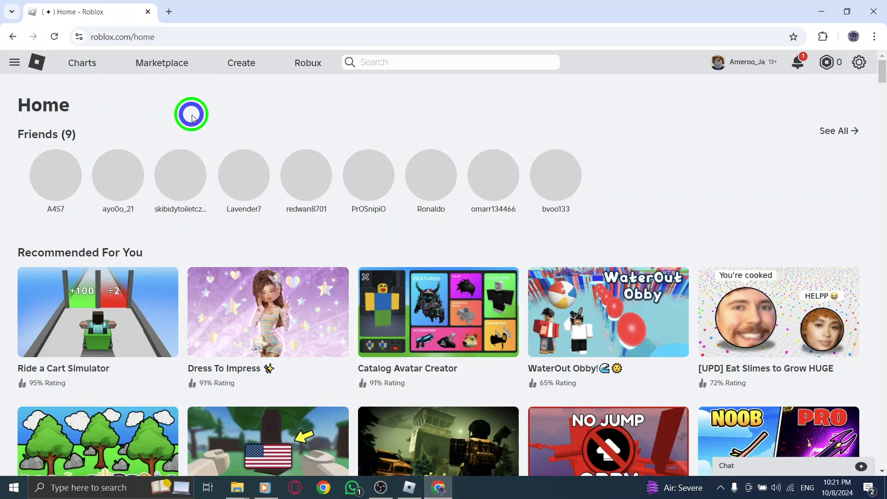
{"action": "mouse_move", "coordinate": [751, 63]}
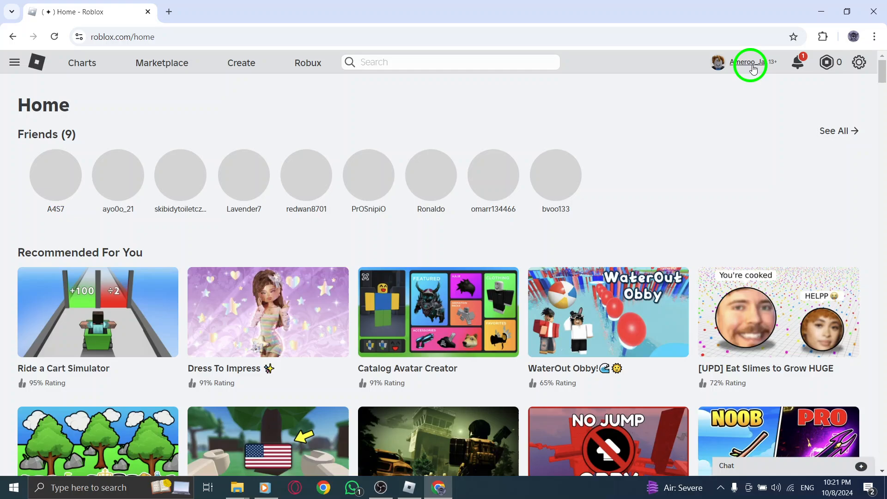
{"action": "mouse_move", "coordinate": [719, 124]}
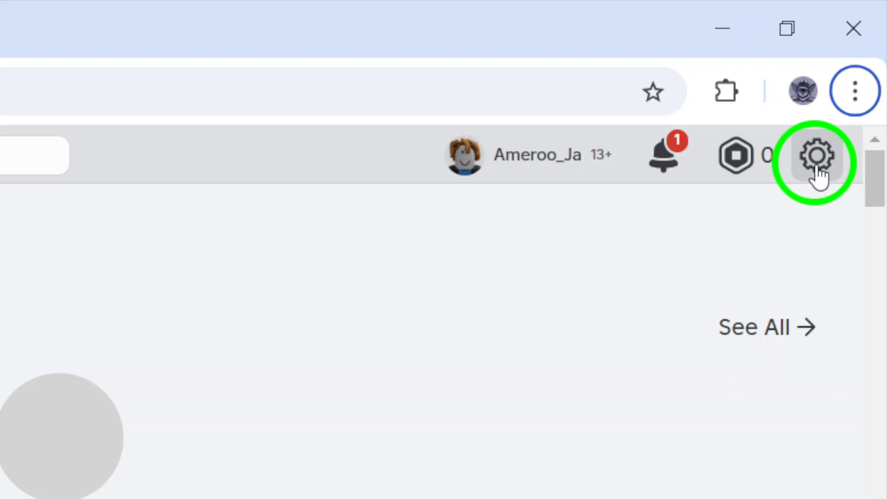
Choose Switch Accounts from the Roblox gear menu.
{"action": "left_click", "coordinate": [814, 160]}
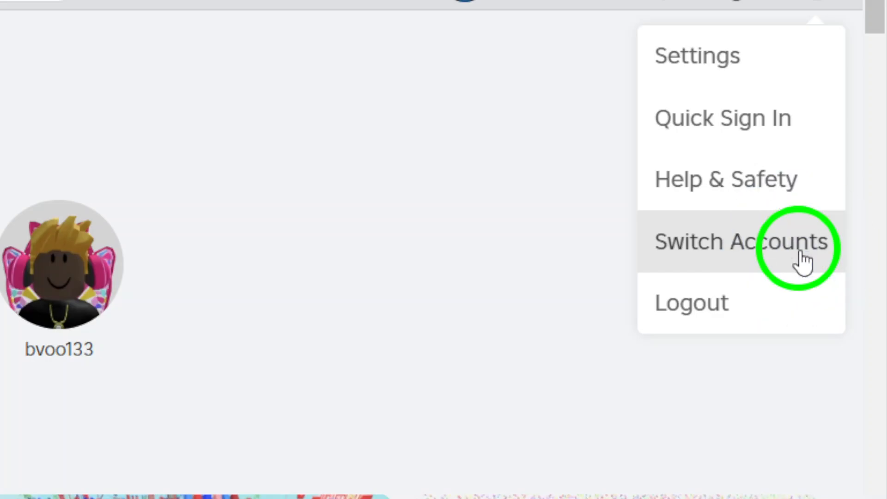
{"action": "mouse_move", "coordinate": [736, 261]}
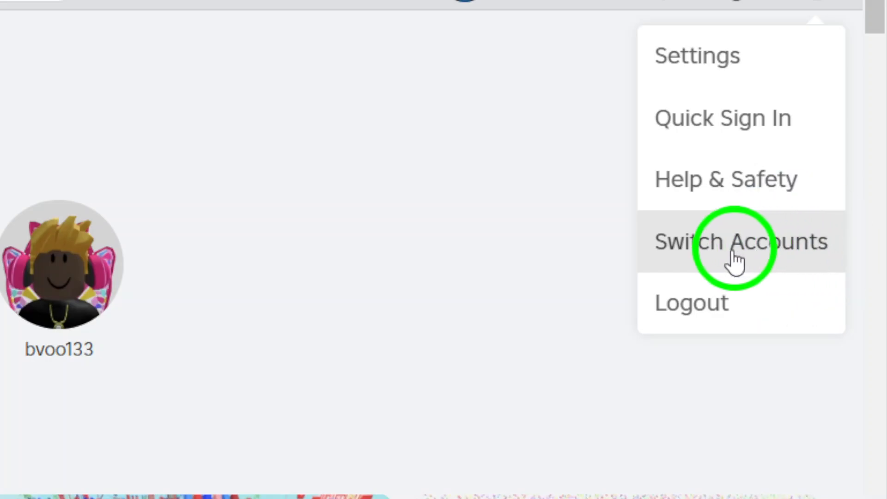
{"action": "left_click", "coordinate": [740, 241]}
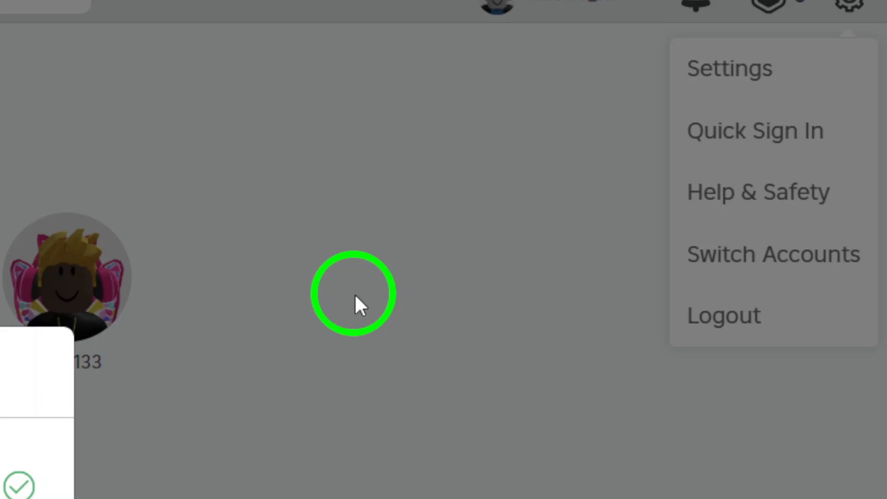
Choose Add Account in the Switch Accounts dialog listing the current account.
{"action": "left_click", "coordinate": [773, 254]}
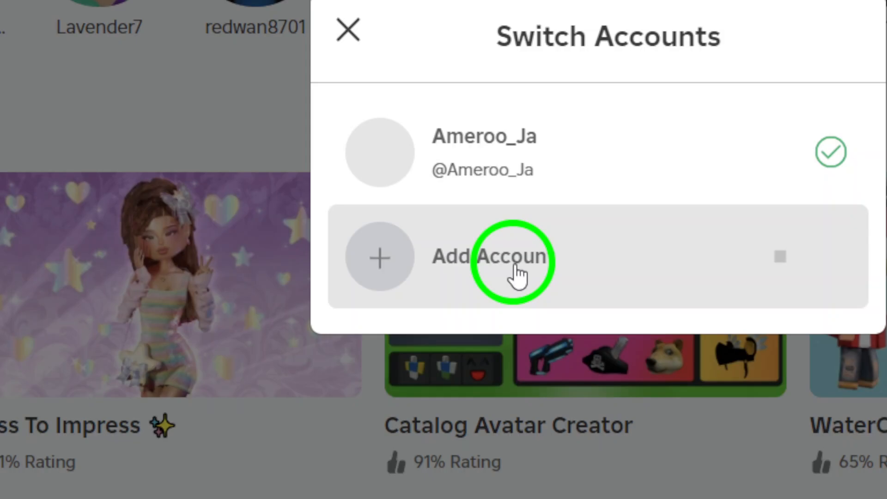
{"action": "left_click", "coordinate": [491, 257]}
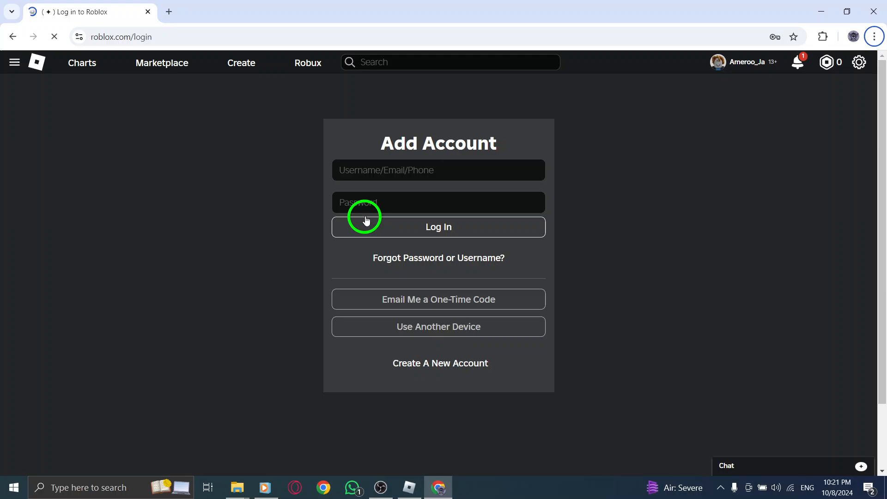
{"action": "left_click", "coordinate": [439, 170]}
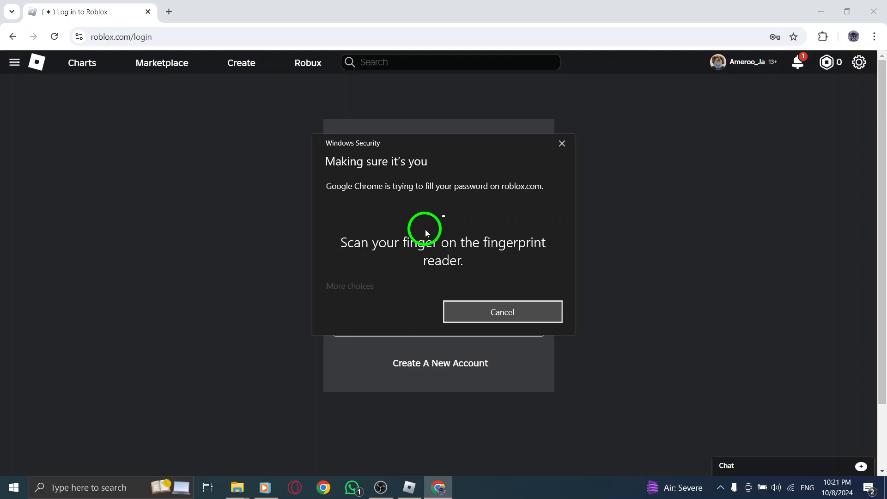
{"action": "left_click", "coordinate": [501, 312]}
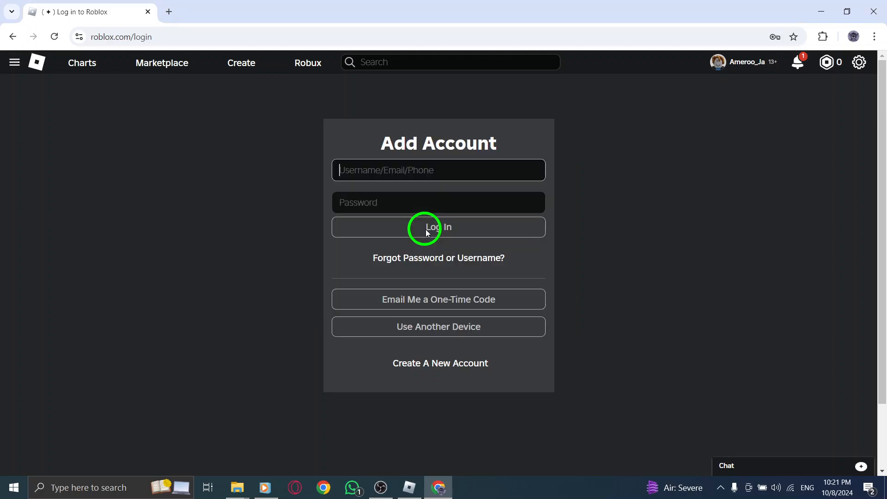
Enter the second account's username and password and submit the login form.
{"action": "left_click", "coordinate": [438, 227]}
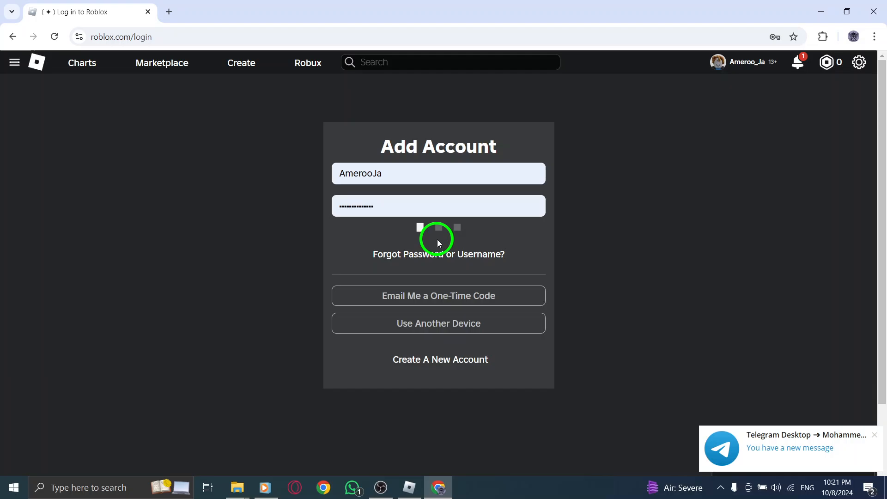
{"action": "left_click", "coordinate": [437, 229]}
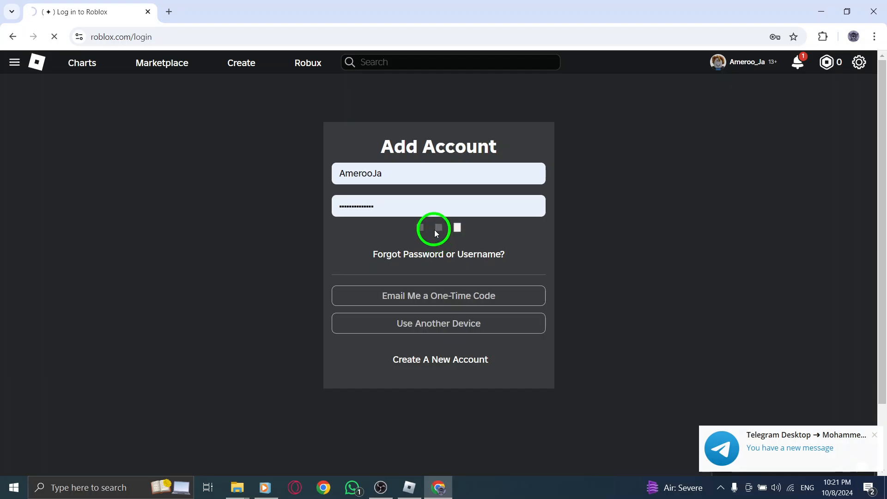
{"action": "left_click", "coordinate": [439, 229]}
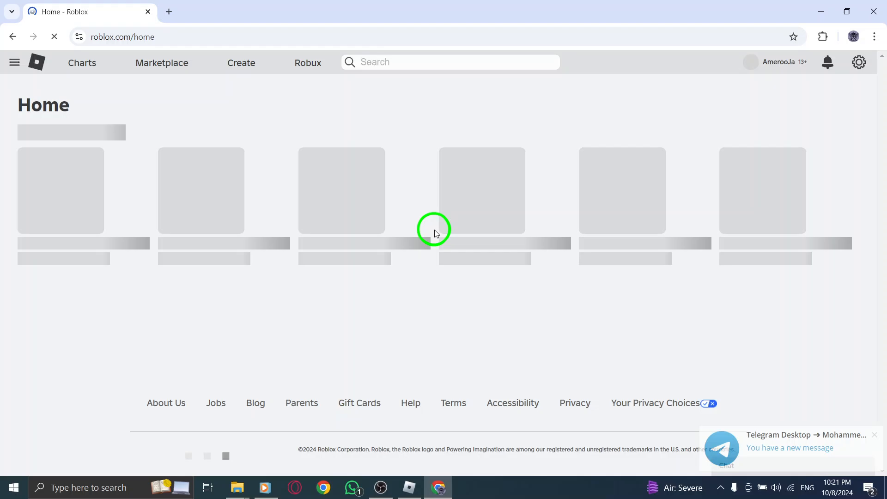